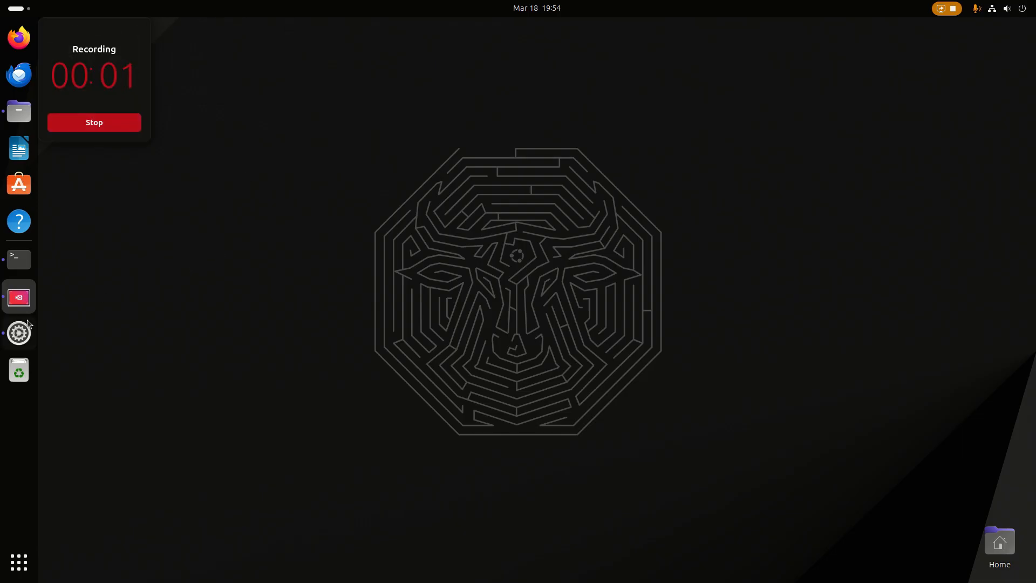
- Open GNOME Settings from the dock to reach the About page
click(18, 333)
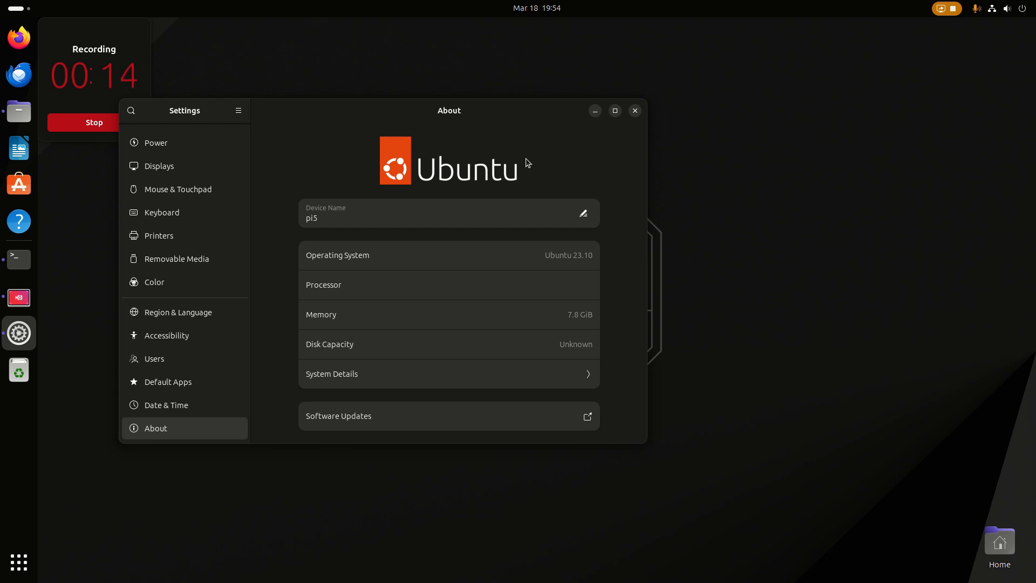
mouse_move(558, 249)
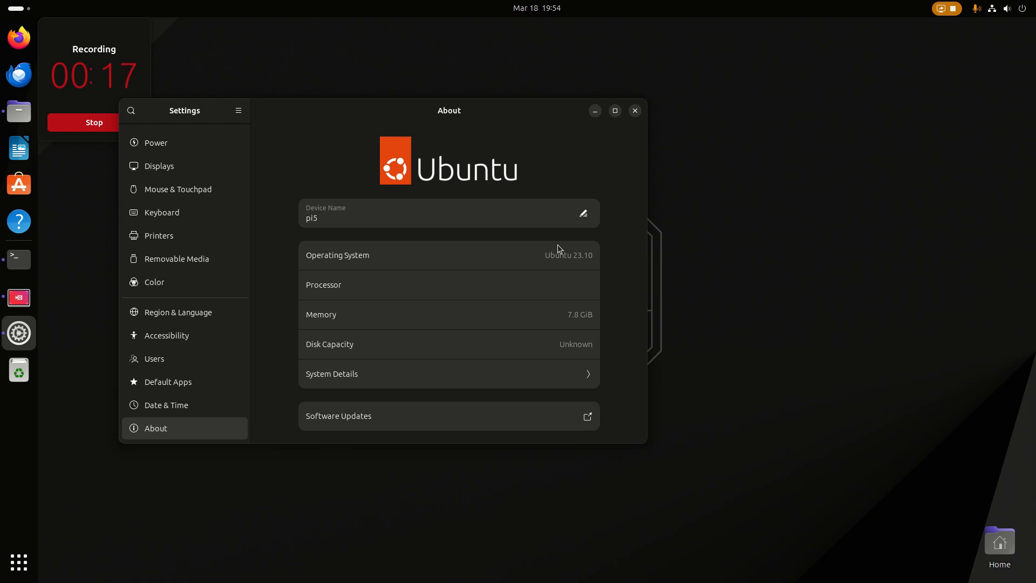
- Review System Details (V3D 7.1 graphics, Wayland, 64-bit), then close Settings
click(449, 374)
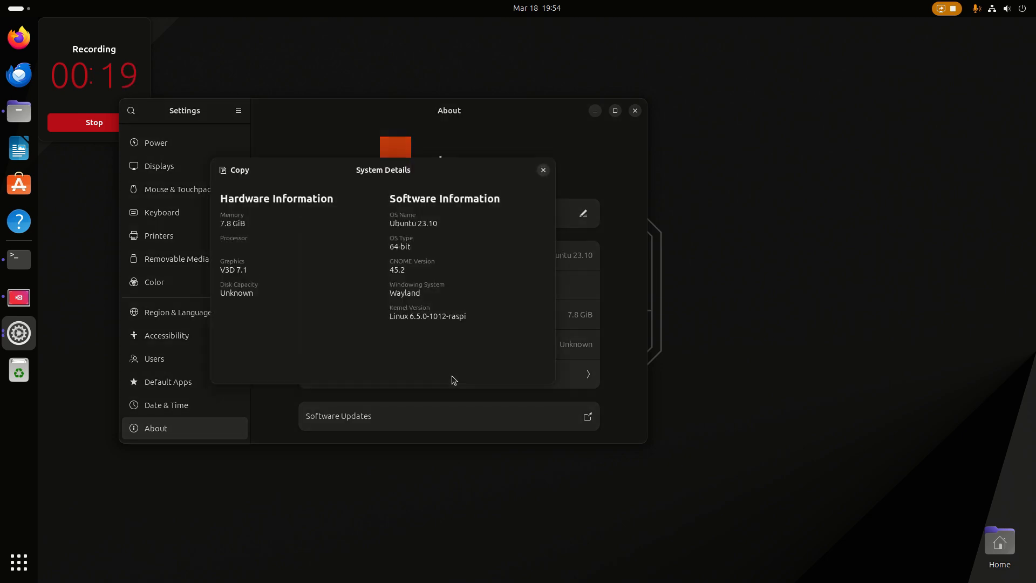
mouse_move(396, 329)
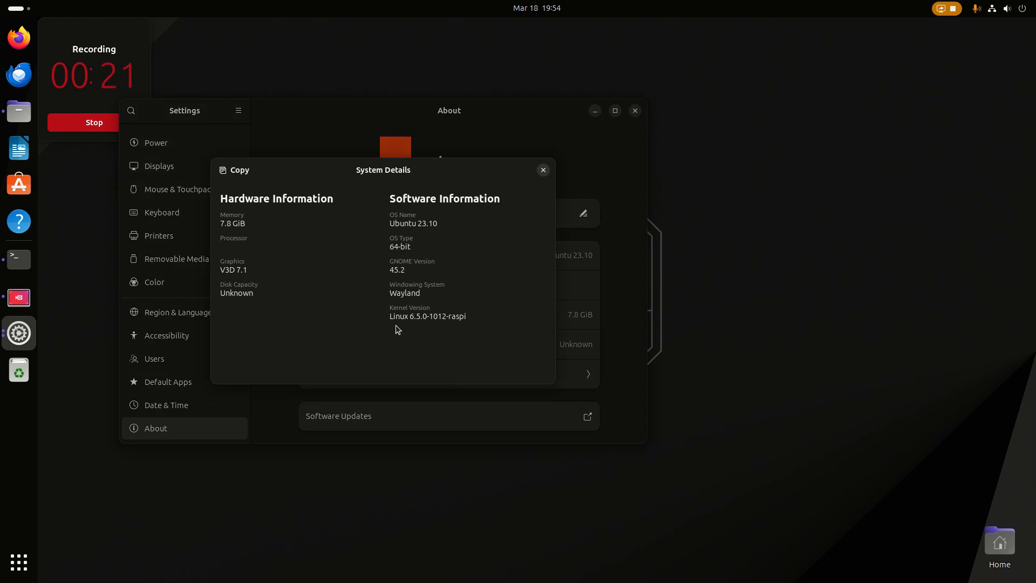
mouse_move(473, 323)
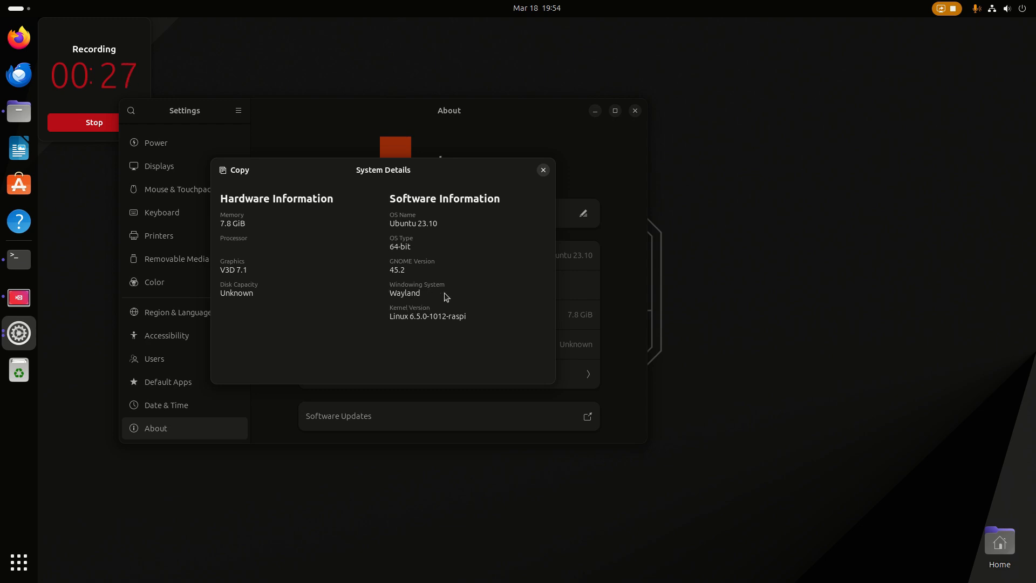
mouse_move(224, 268)
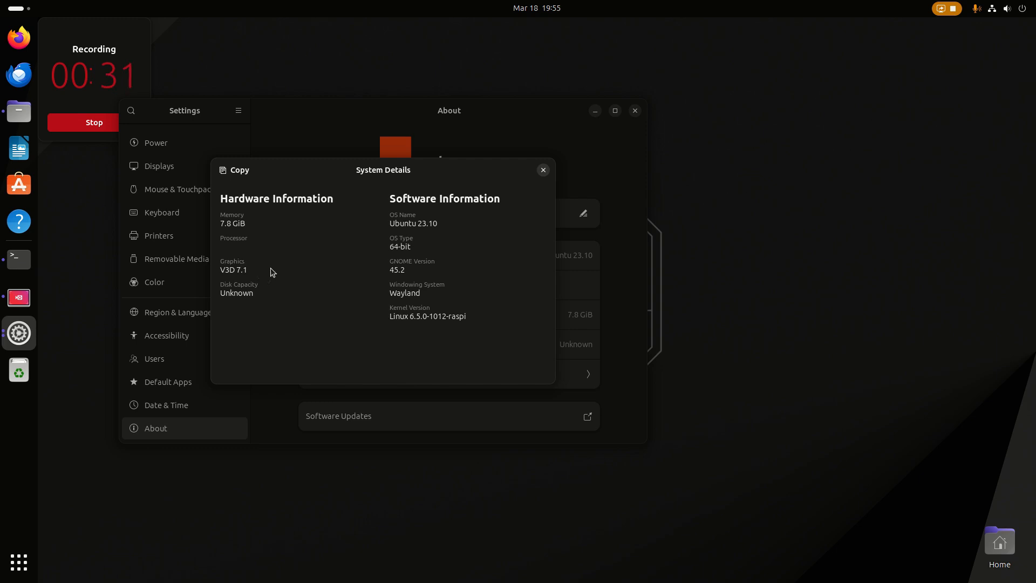
mouse_move(320, 311)
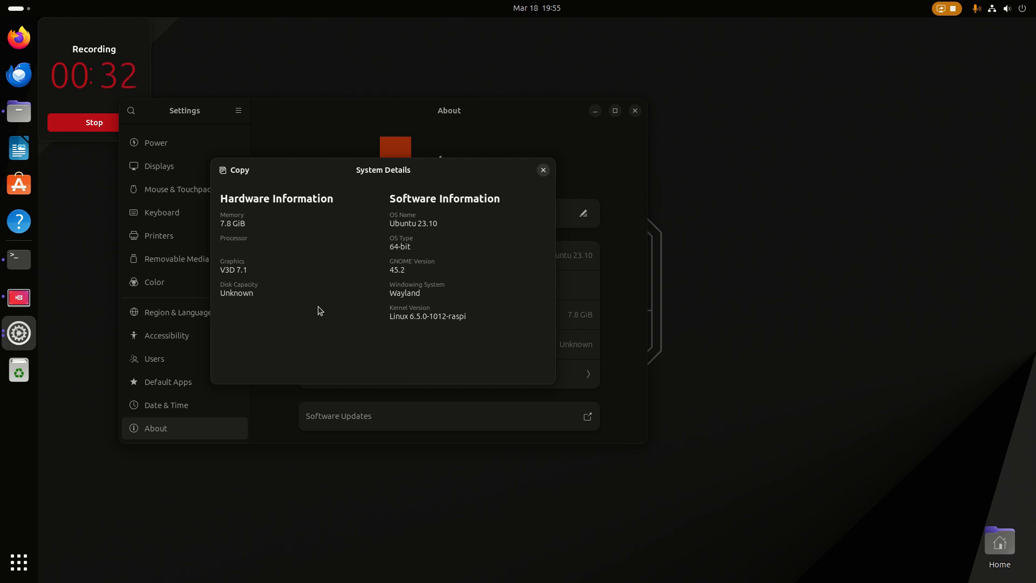
mouse_move(527, 185)
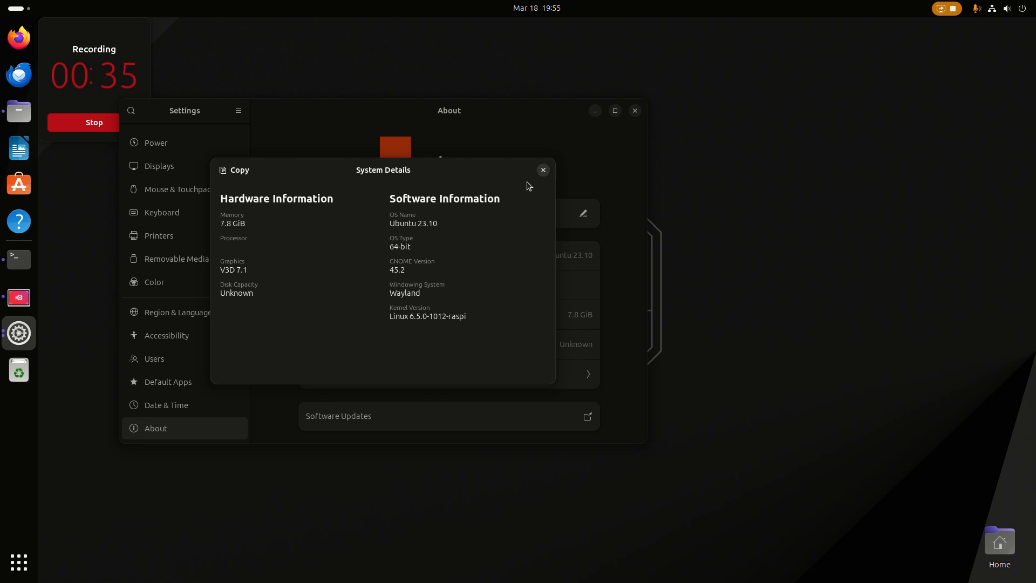
click(543, 170)
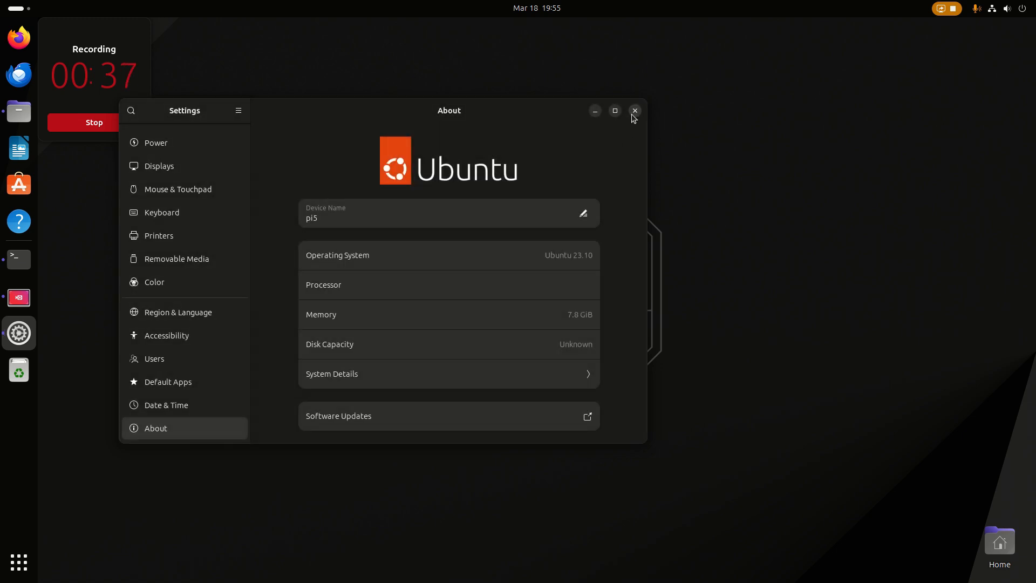
click(633, 110)
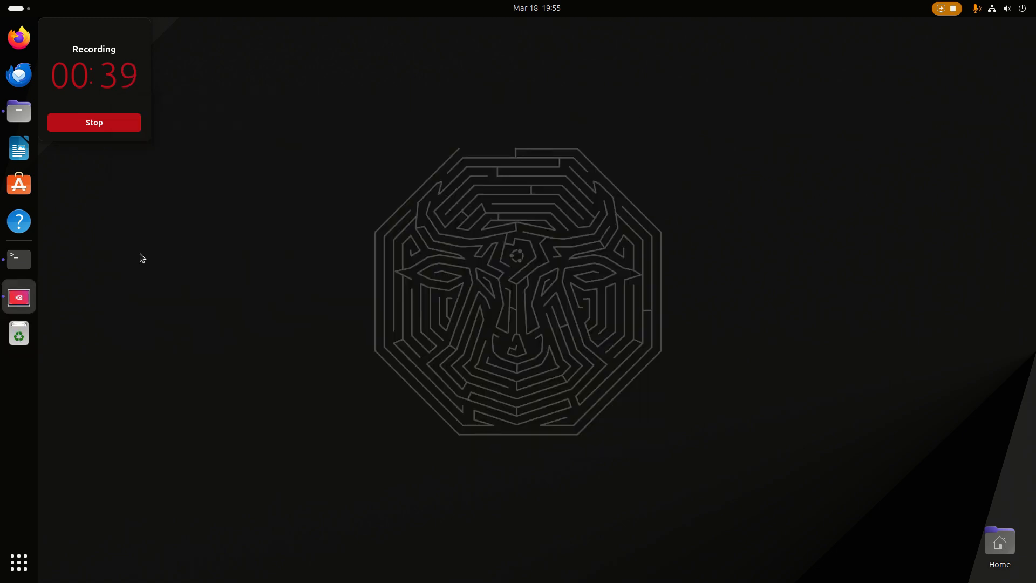
- Run vulkaninfo --summary in a terminal and scroll through the V3D 7.1.7 and llvmpipe device list
click(18, 258)
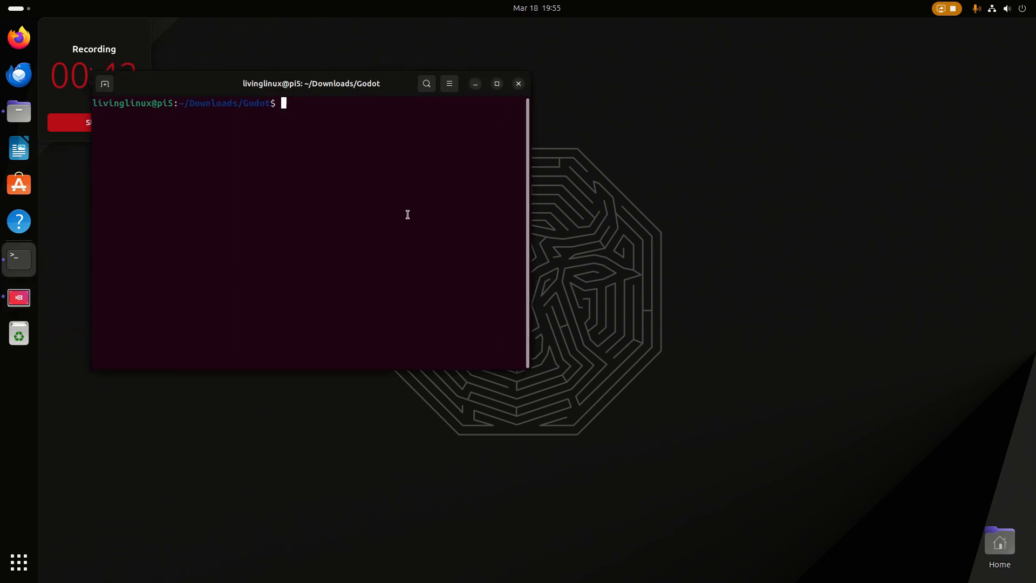
text(vulka)
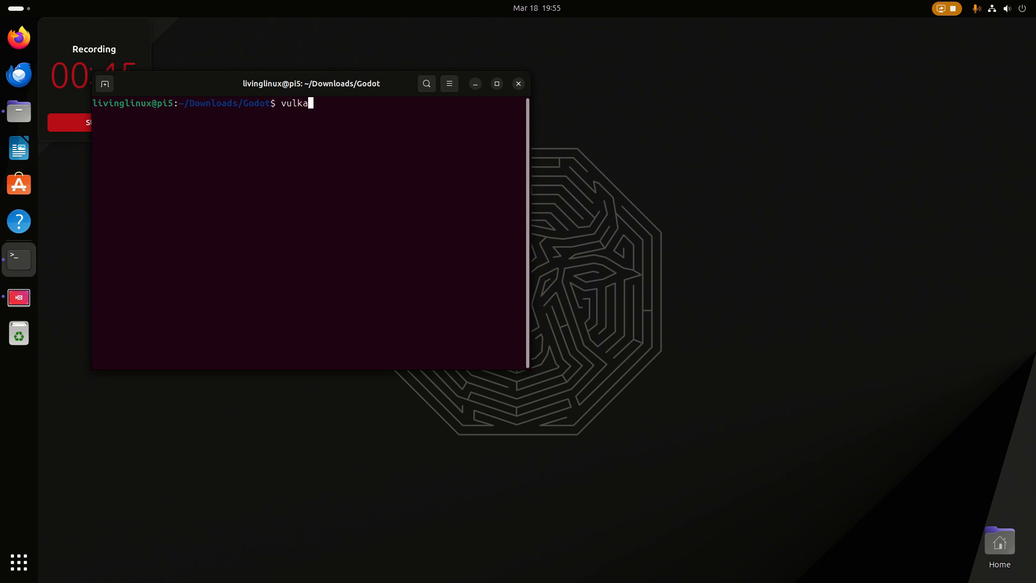
text(inf)
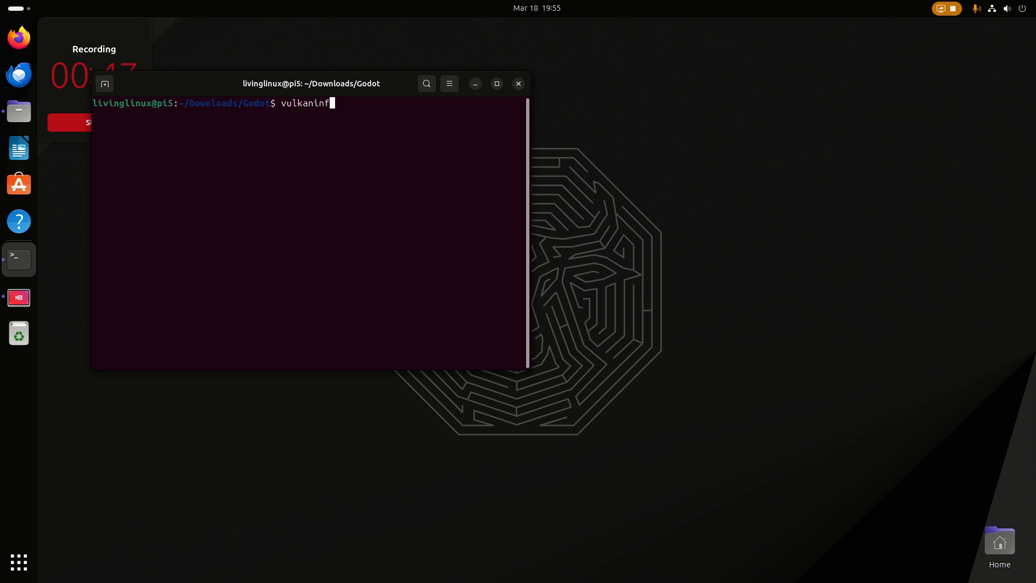
text(--summar)
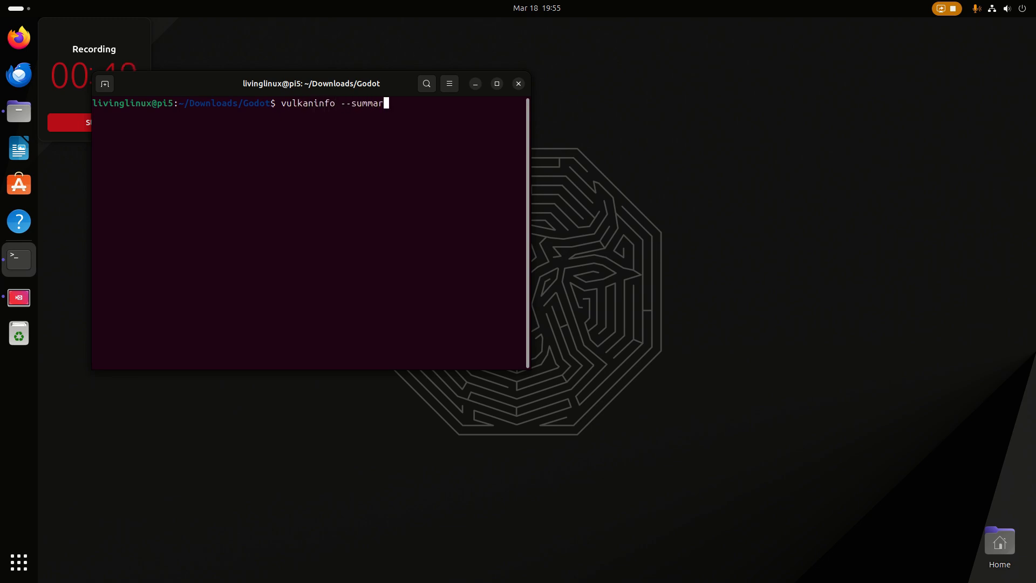
key(Return)
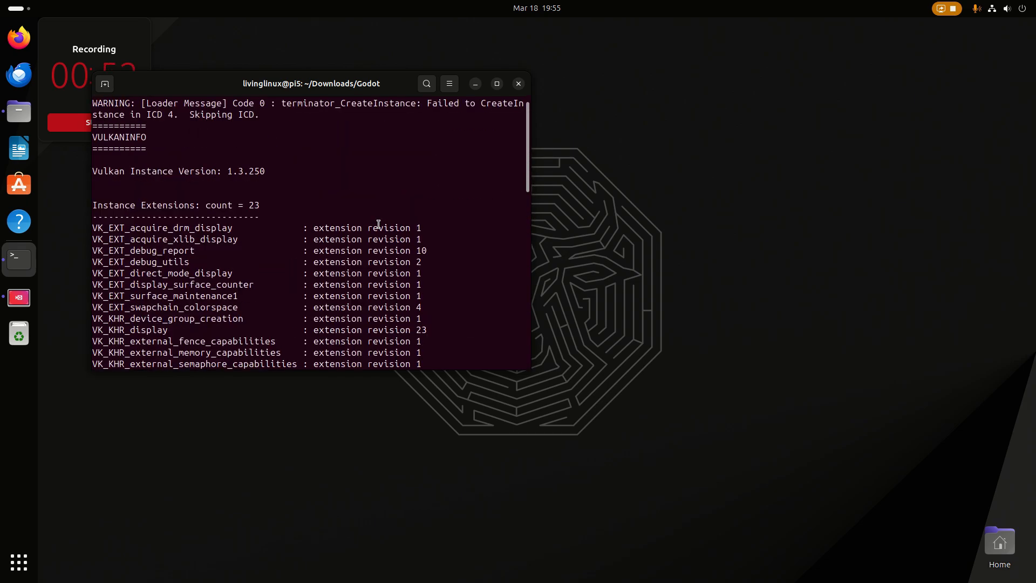
scroll(up, 3)
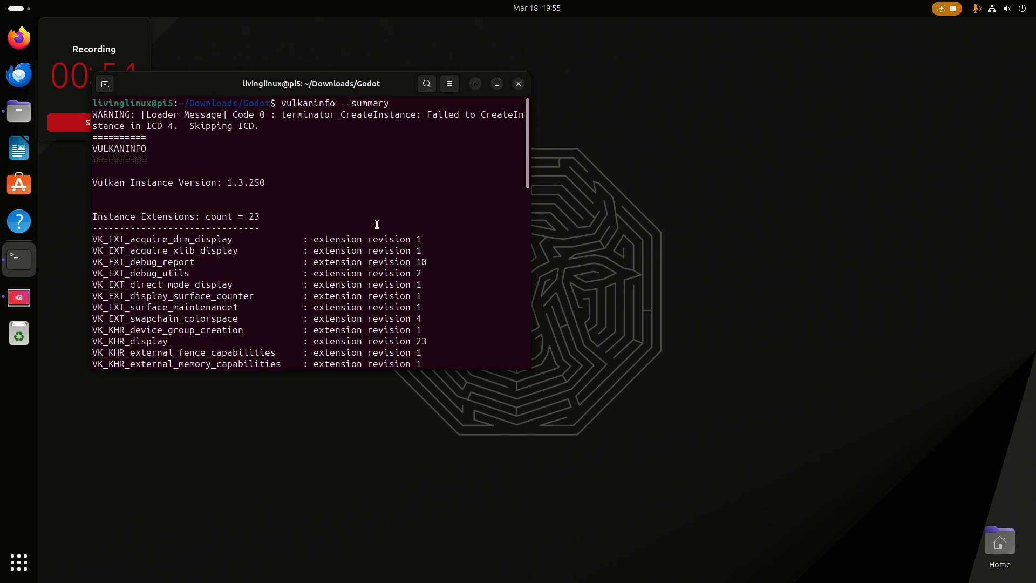
mouse_move(323, 266)
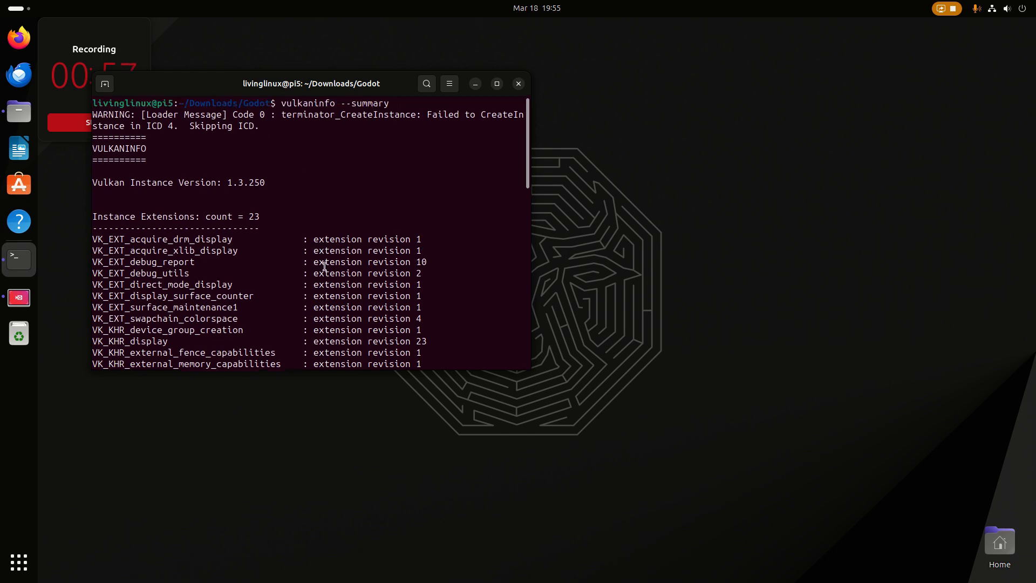
scroll(down, 3)
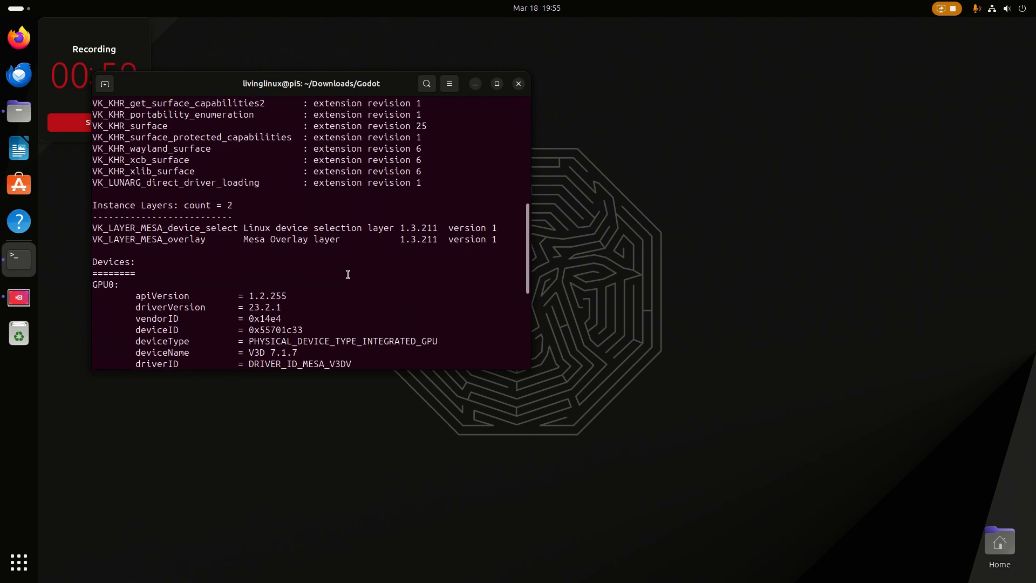
scroll(down, 3)
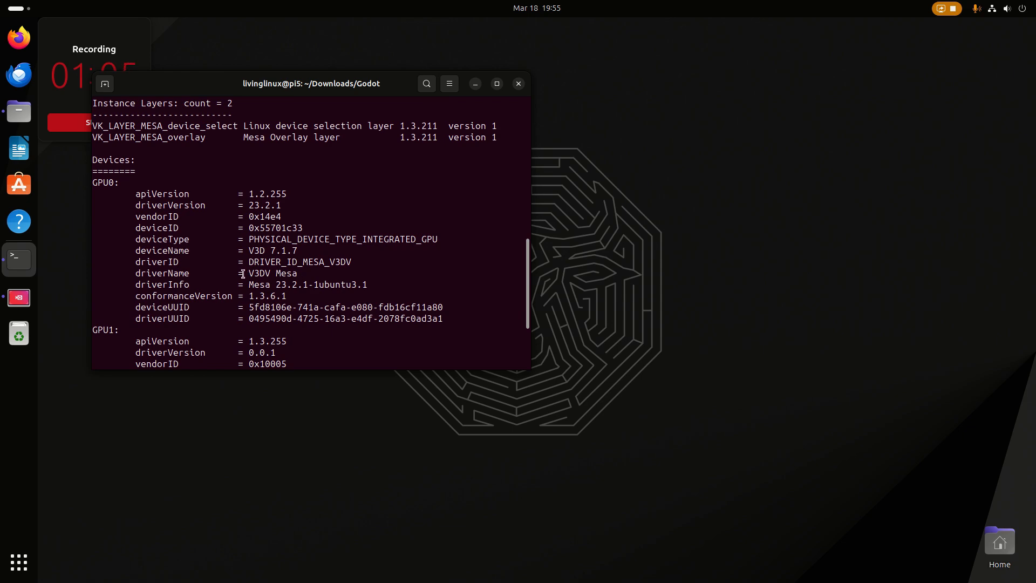
mouse_move(320, 273)
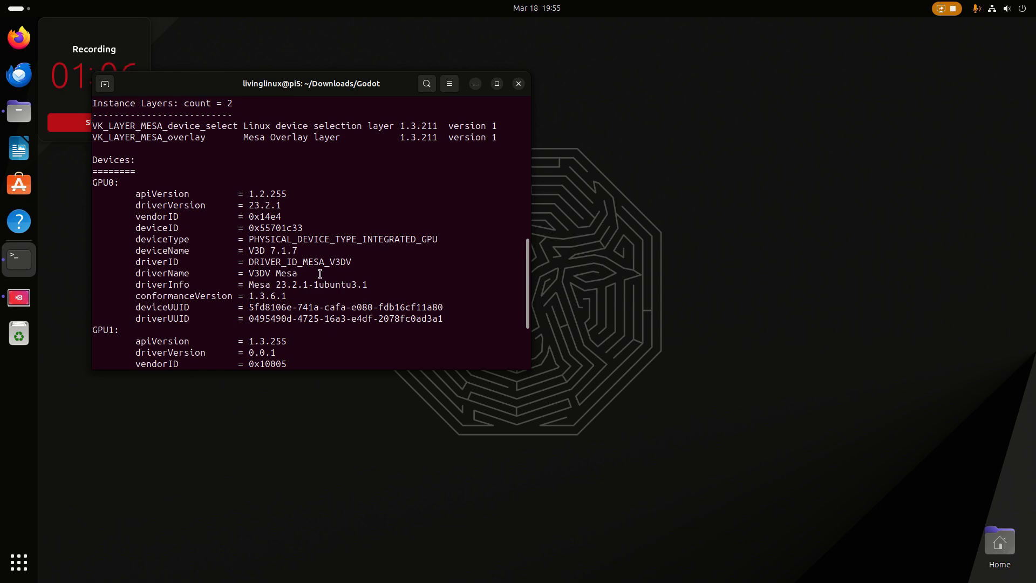
scroll(down, 3)
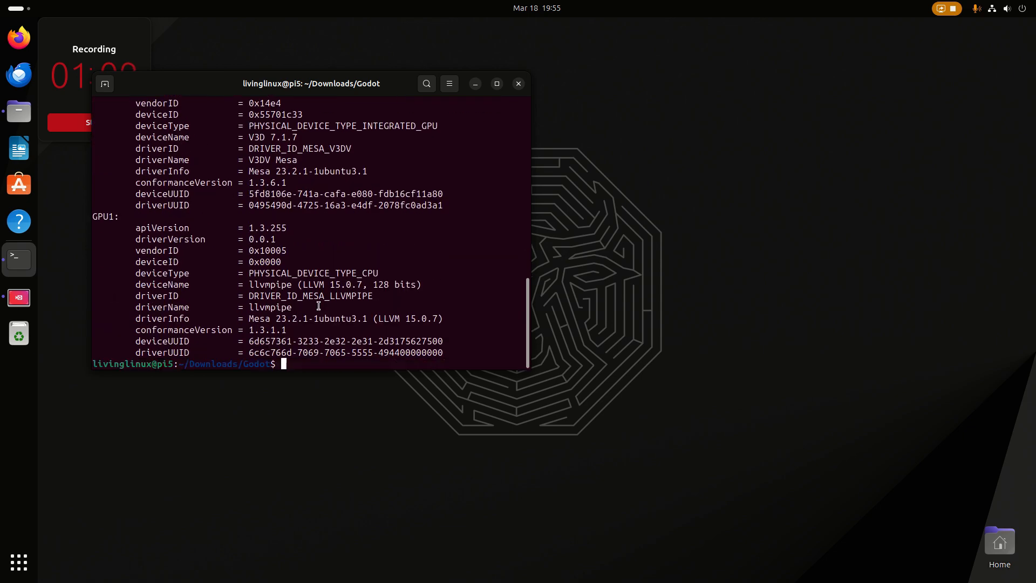
- Launch the Godot_v4.2.1-stable_linux.arm64 executable from the Godot folder in Files
click(18, 111)
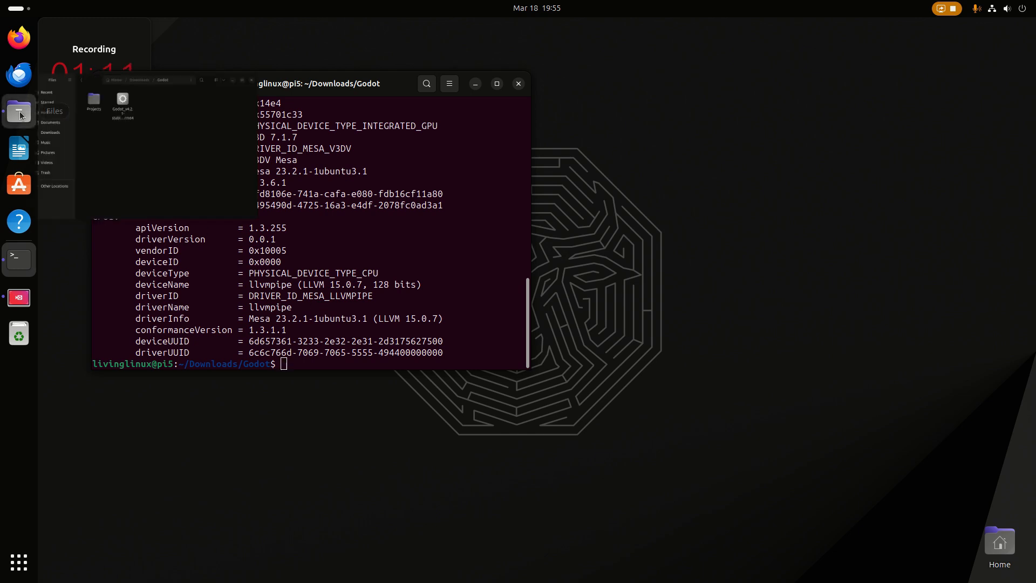
click(18, 110)
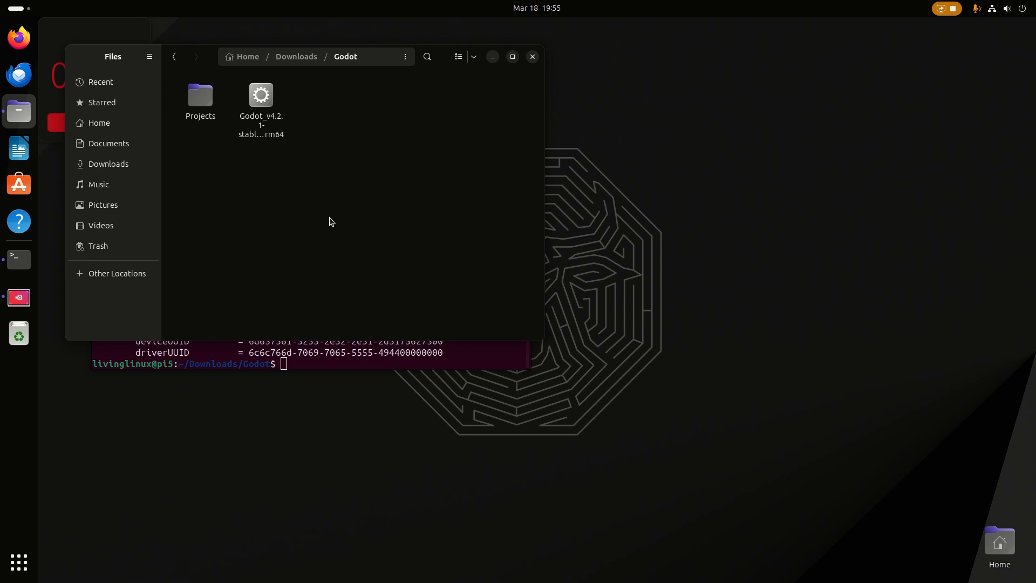
mouse_move(264, 106)
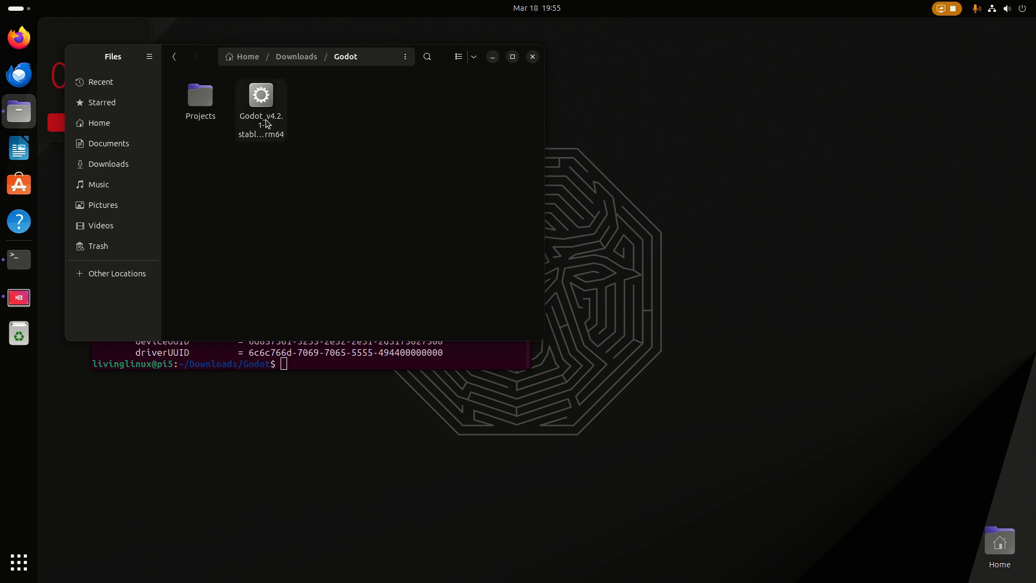
click(260, 106)
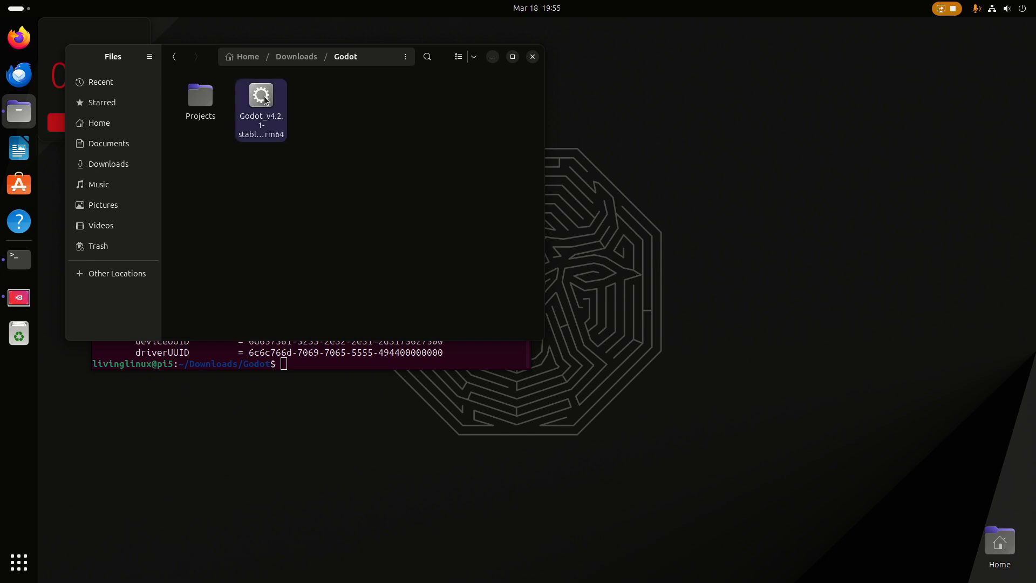
click(260, 95)
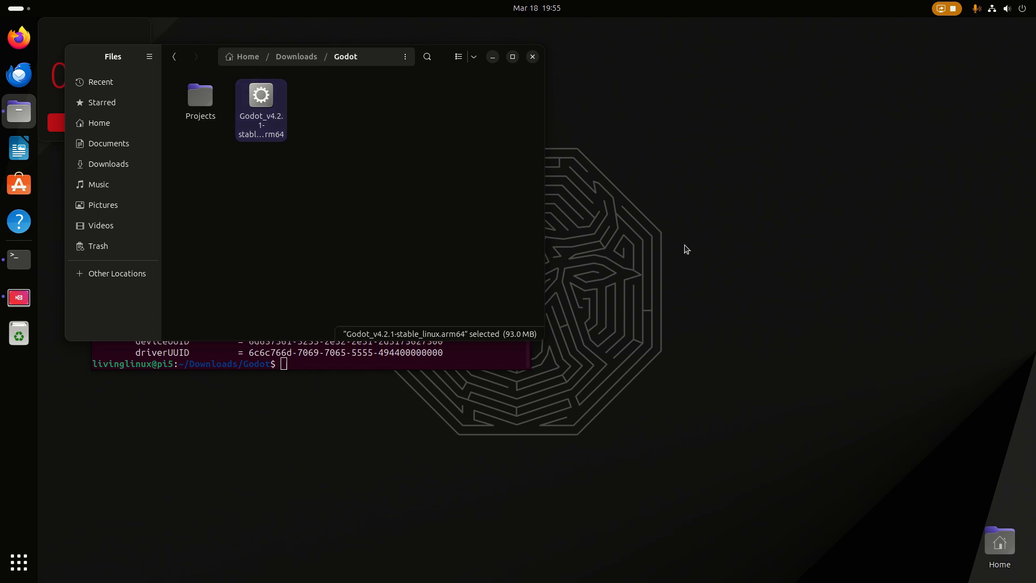
double_click(260, 95)
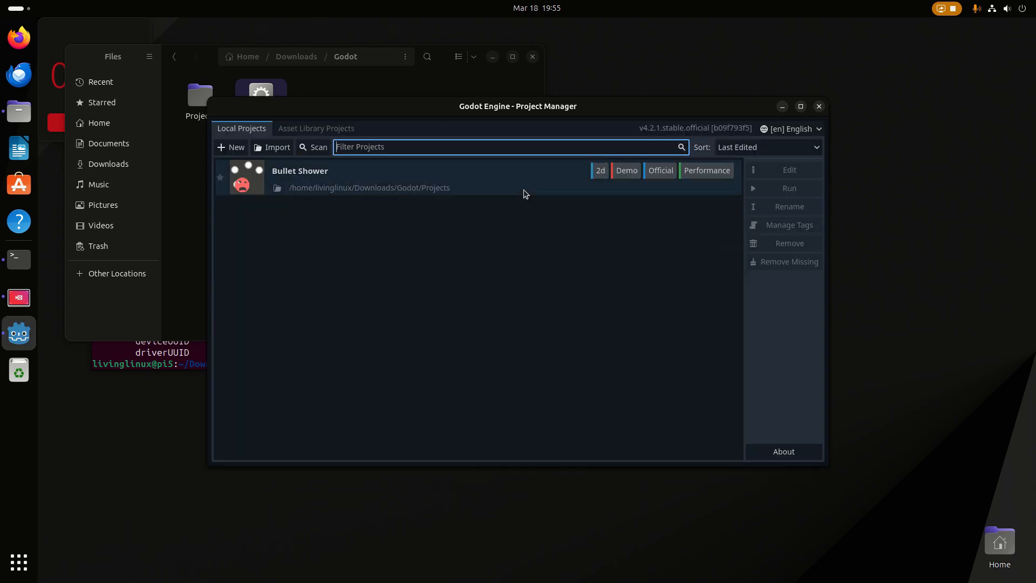
- Select Bullet Shower and choose Edit; the editor fails to load and closes
click(396, 178)
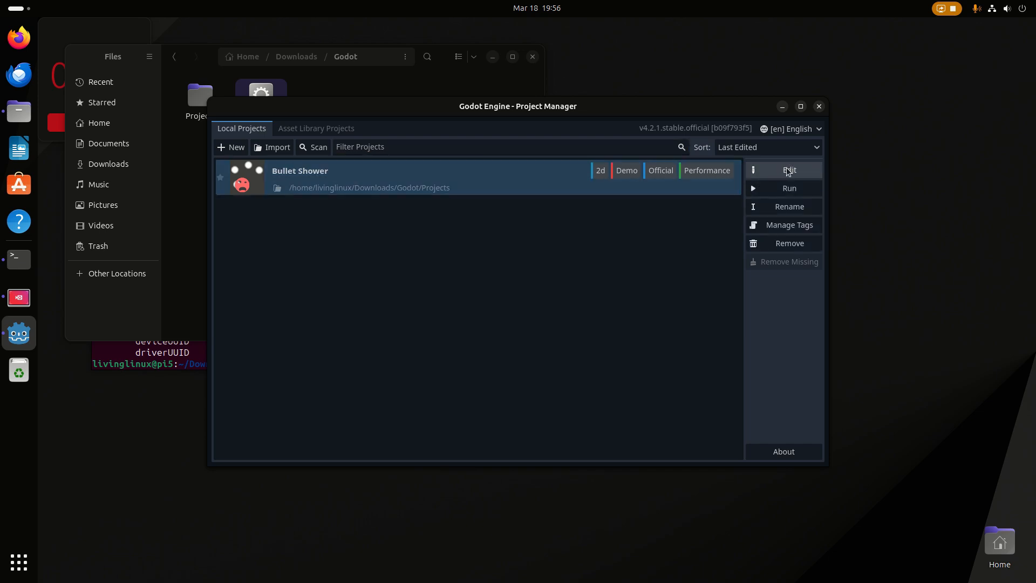
click(789, 170)
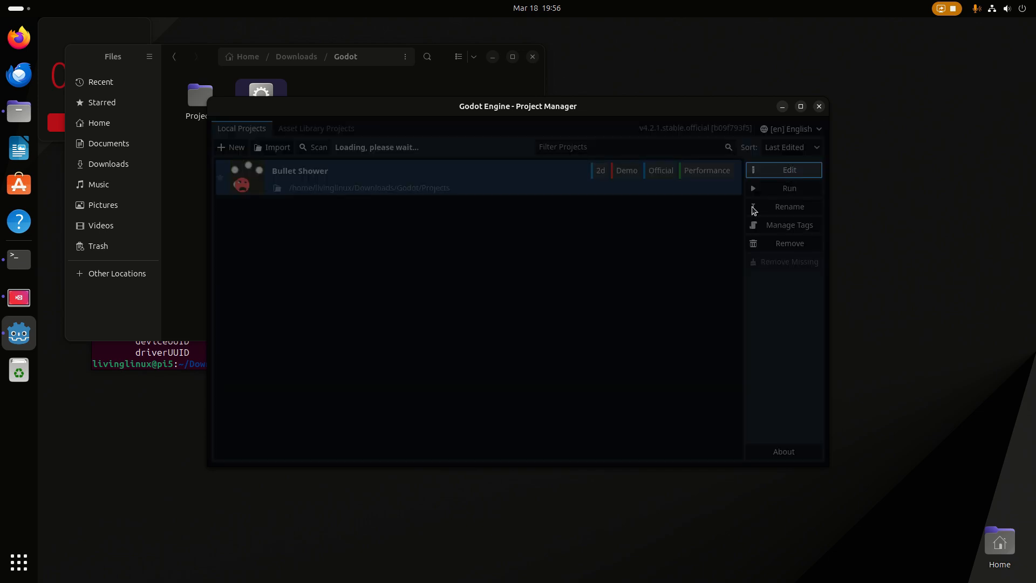
click(783, 170)
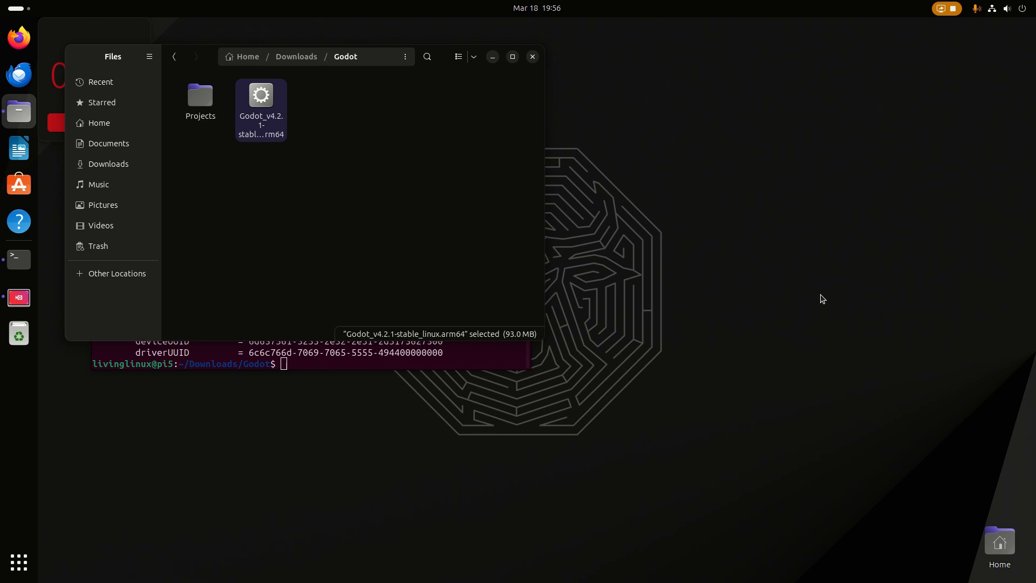
mouse_move(19, 259)
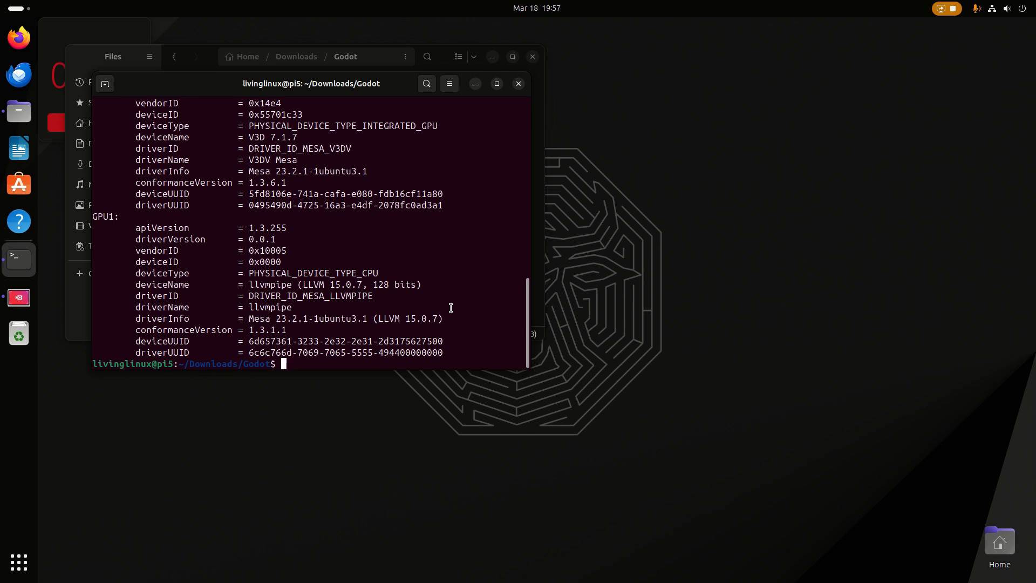
- Relaunch Godot from the terminal with --rendering-driver opengl3
text(clear)
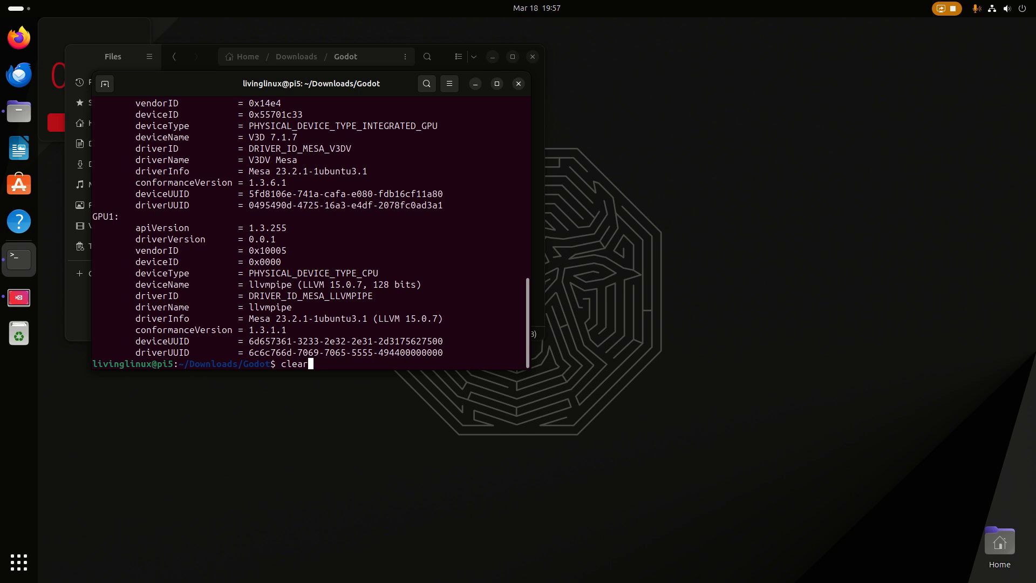
text(sudo apt install vlc)
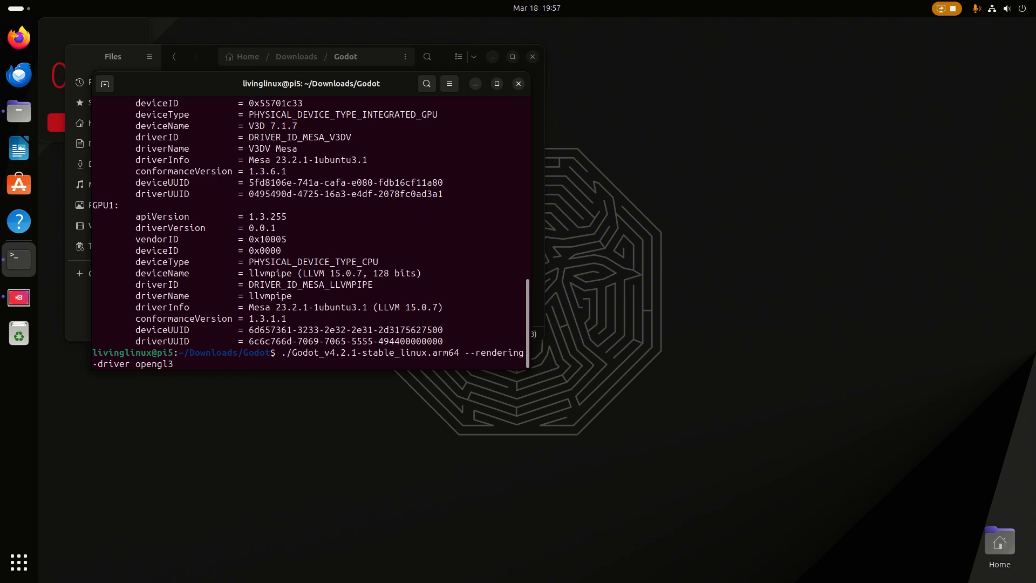
key(Return)
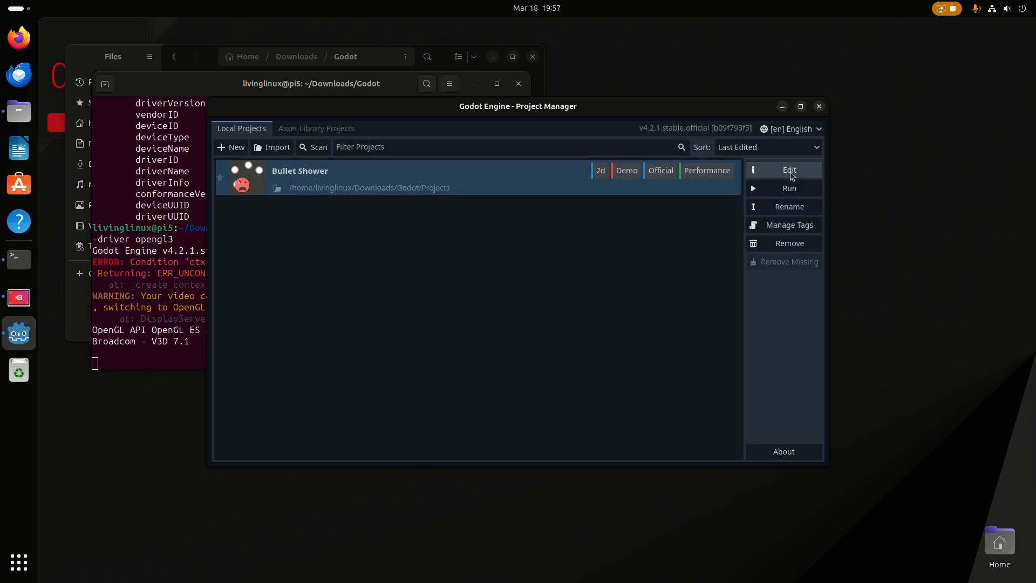
- Edit Bullet Shower and load the shower.tscn scene in the editor
click(789, 169)
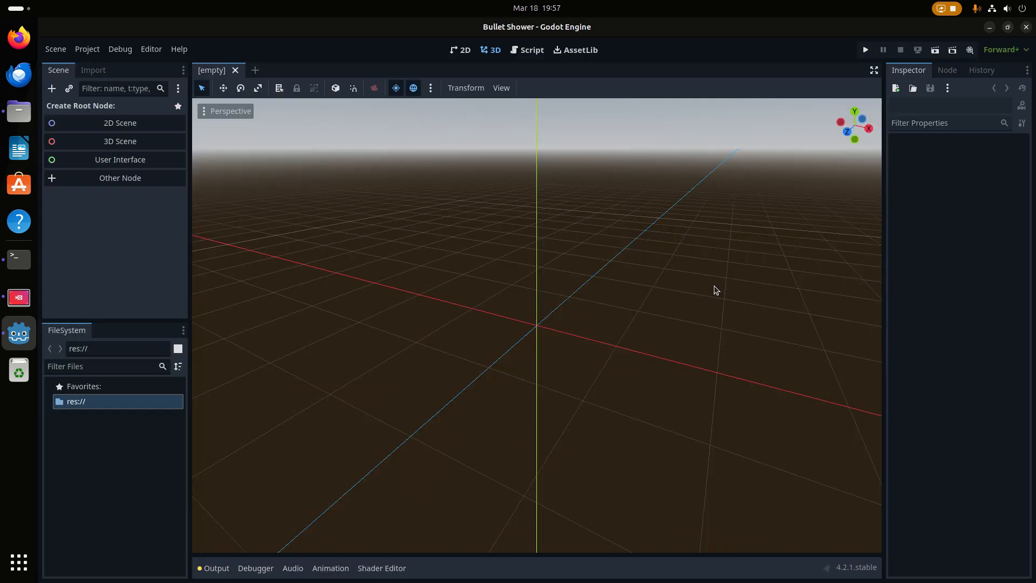
double_click(94, 523)
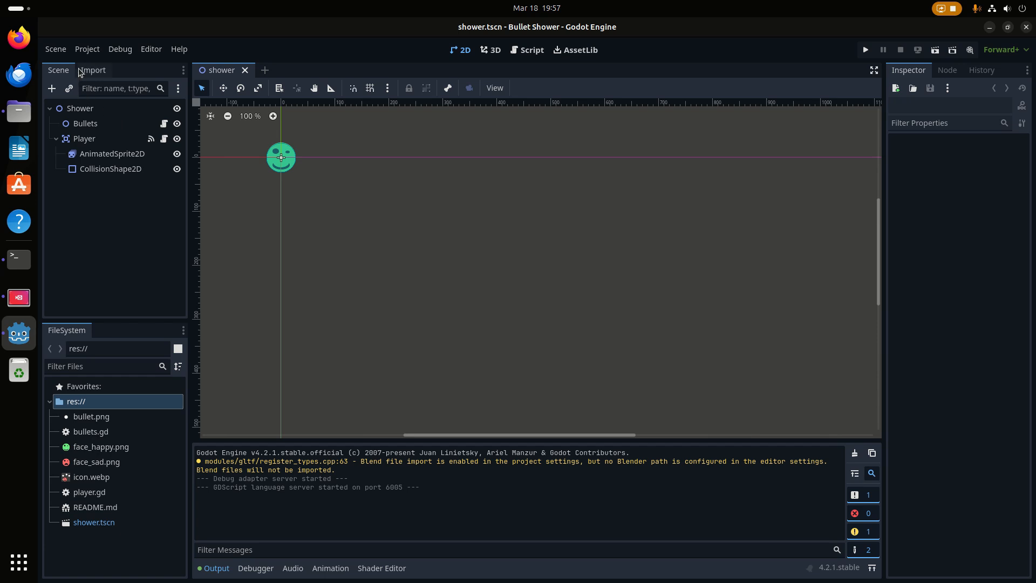
click(87, 49)
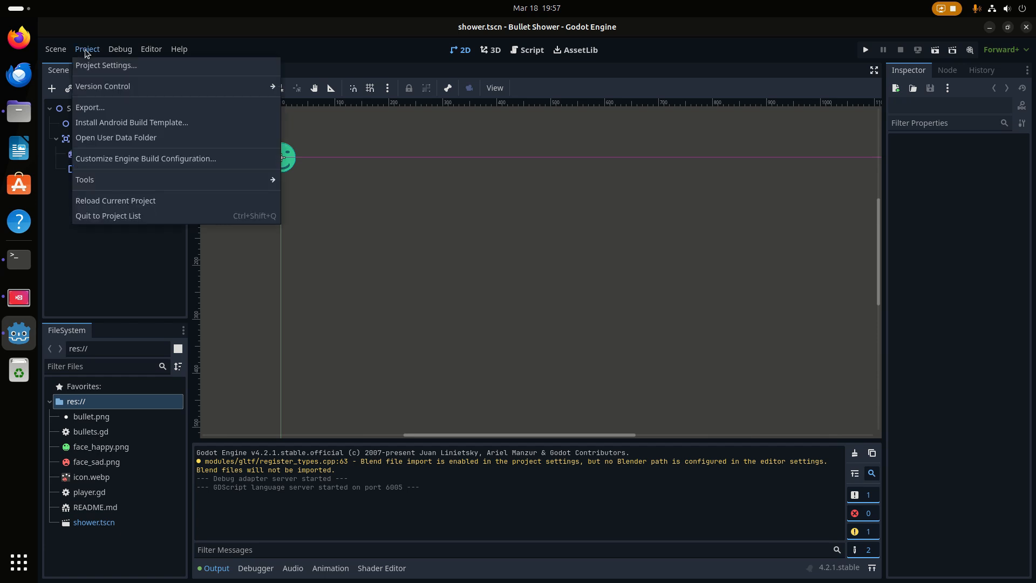
click(106, 65)
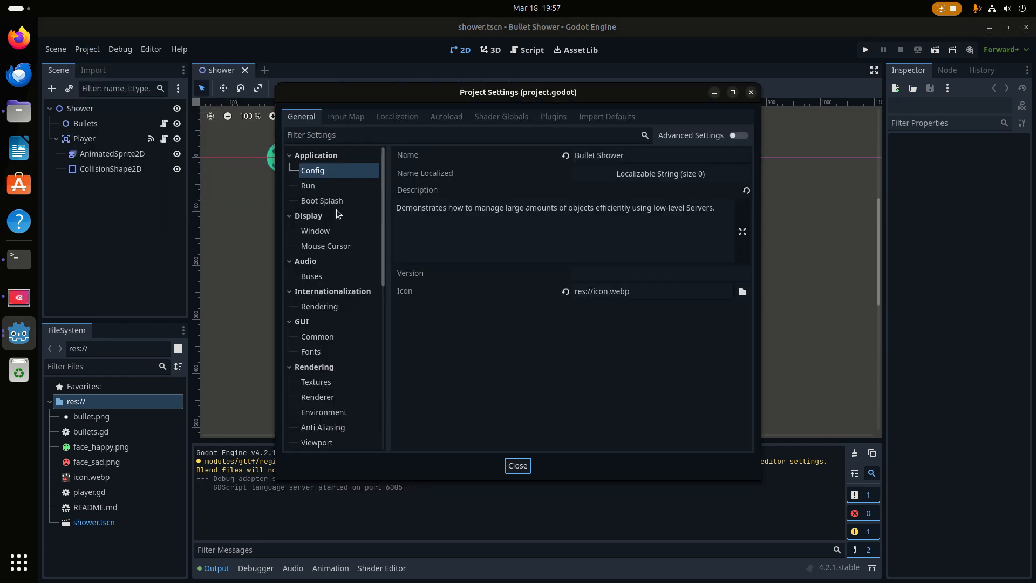
mouse_move(320, 426)
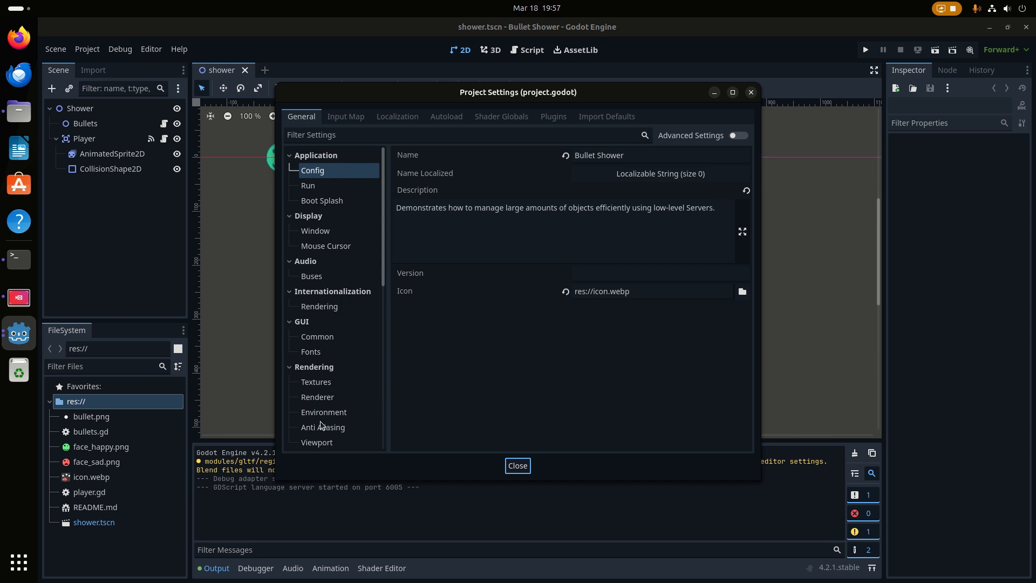
click(317, 396)
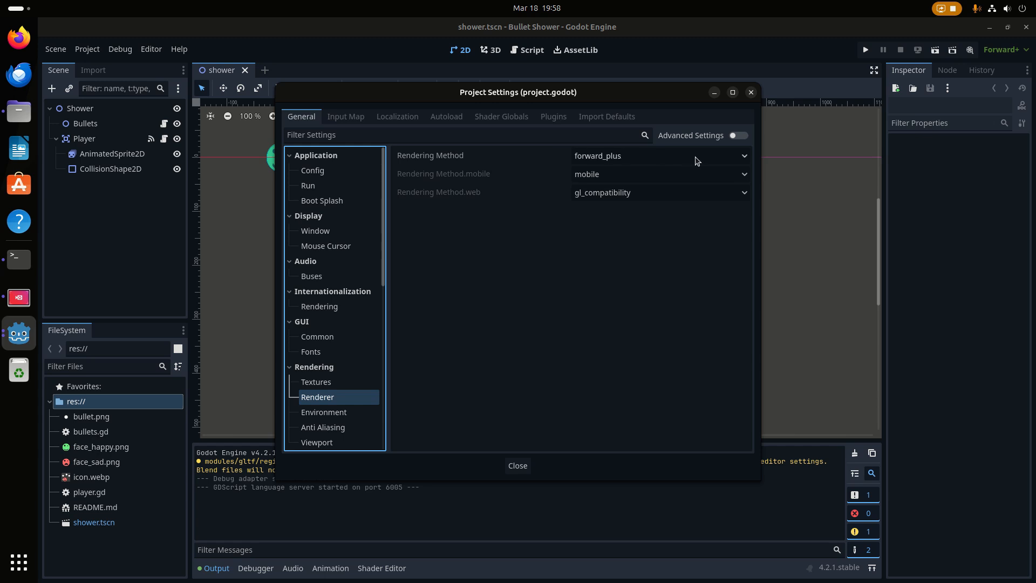
mouse_move(744, 161)
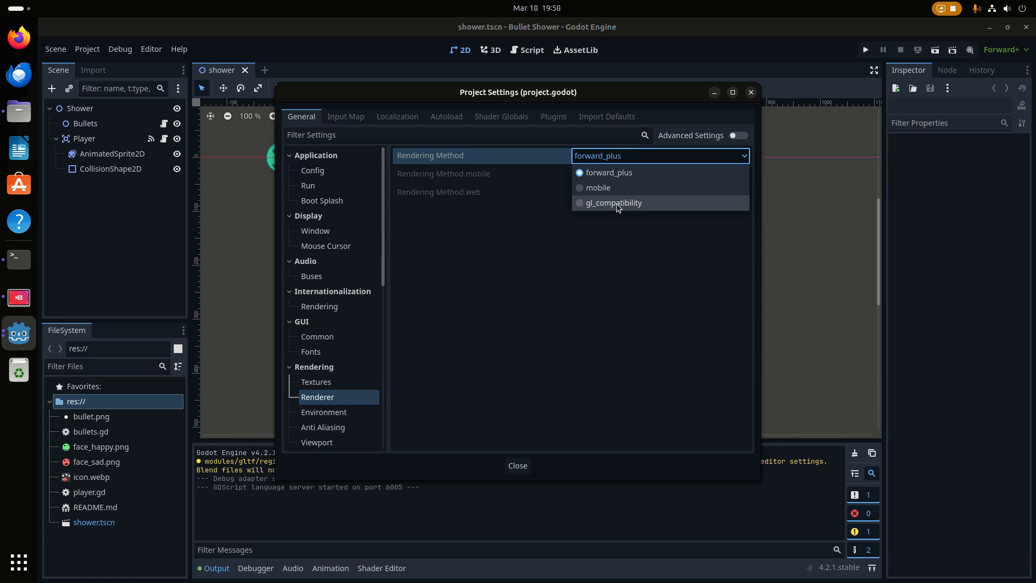
mouse_move(575, 206)
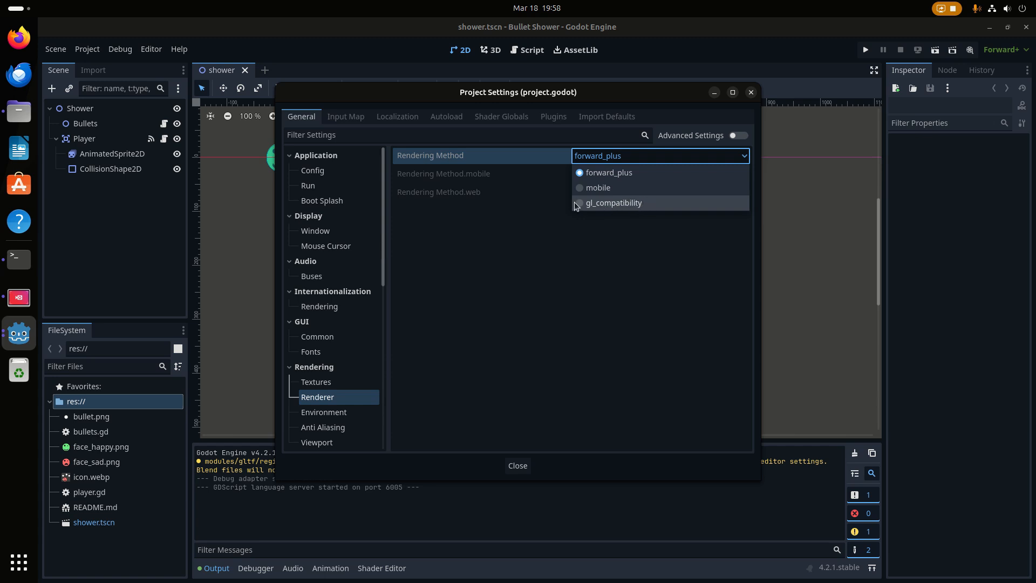
mouse_move(540, 183)
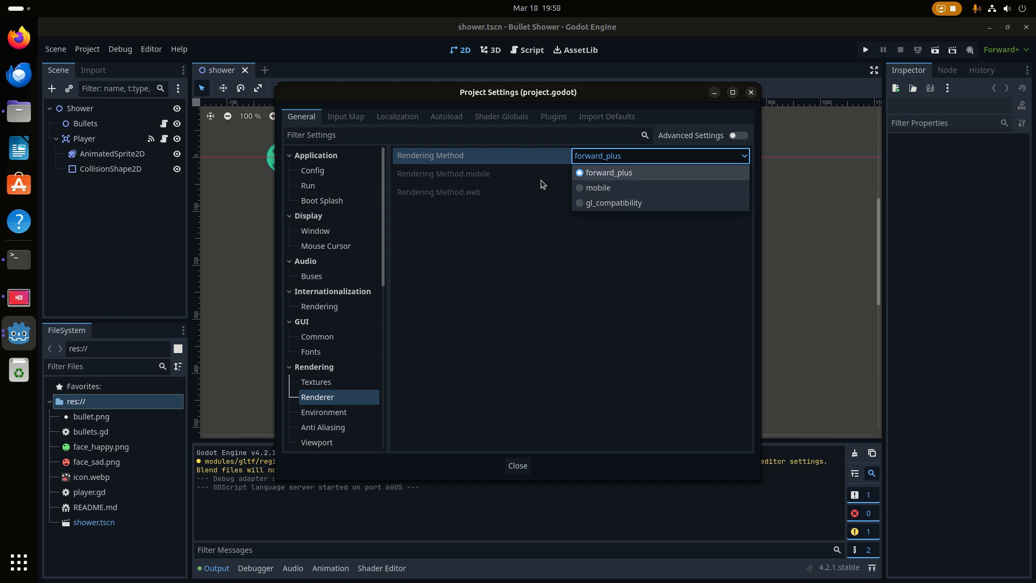
click(608, 173)
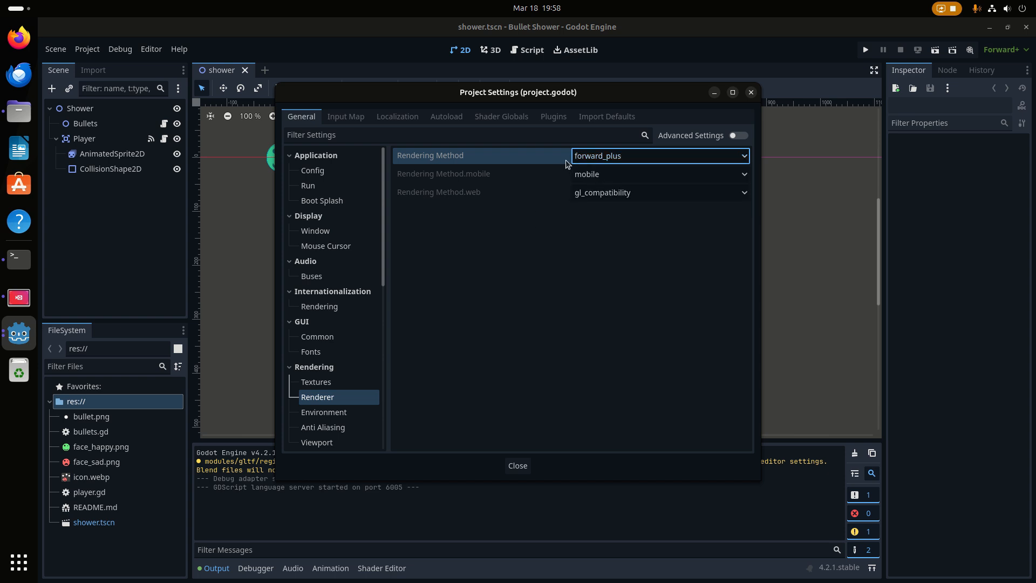
mouse_move(738, 110)
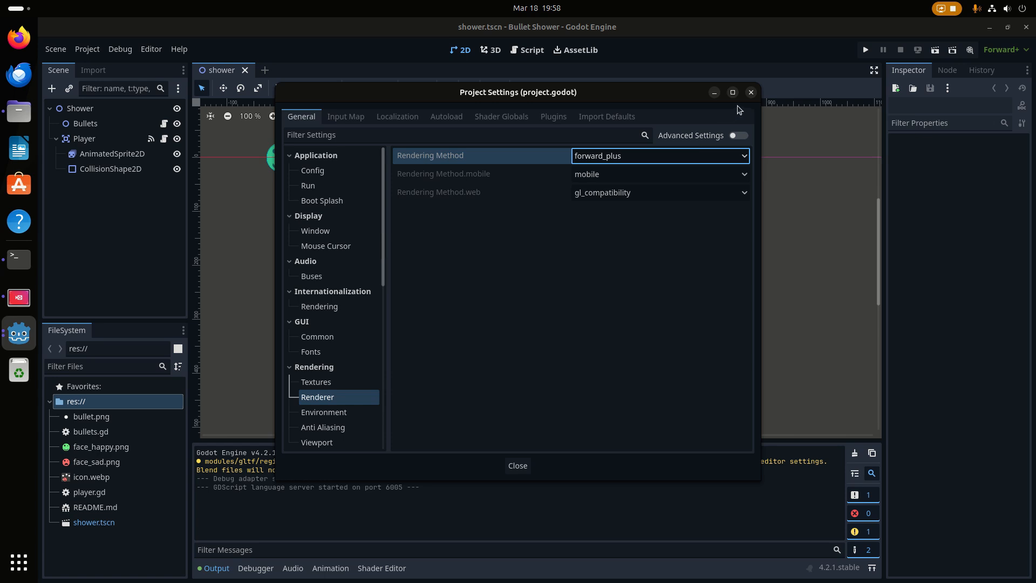
click(751, 91)
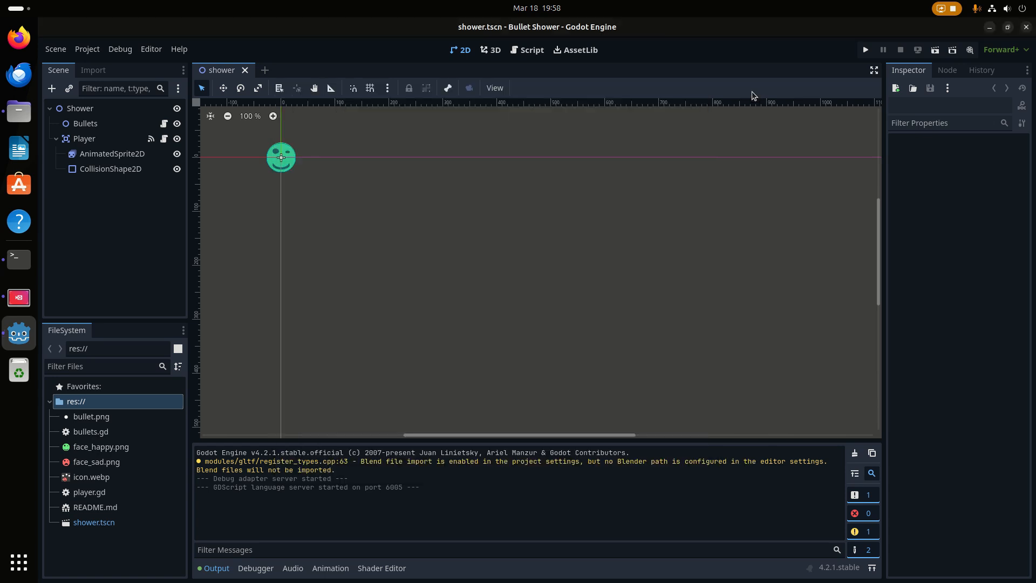
mouse_move(865, 52)
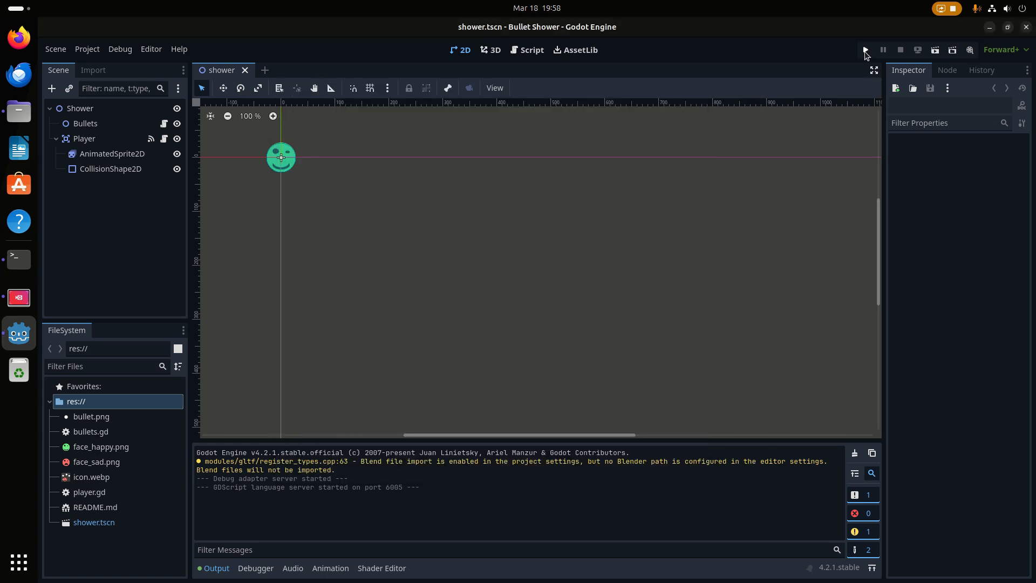
- Run the Bullet Shower demo, watch the bullet field, then stop the debug run
click(864, 50)
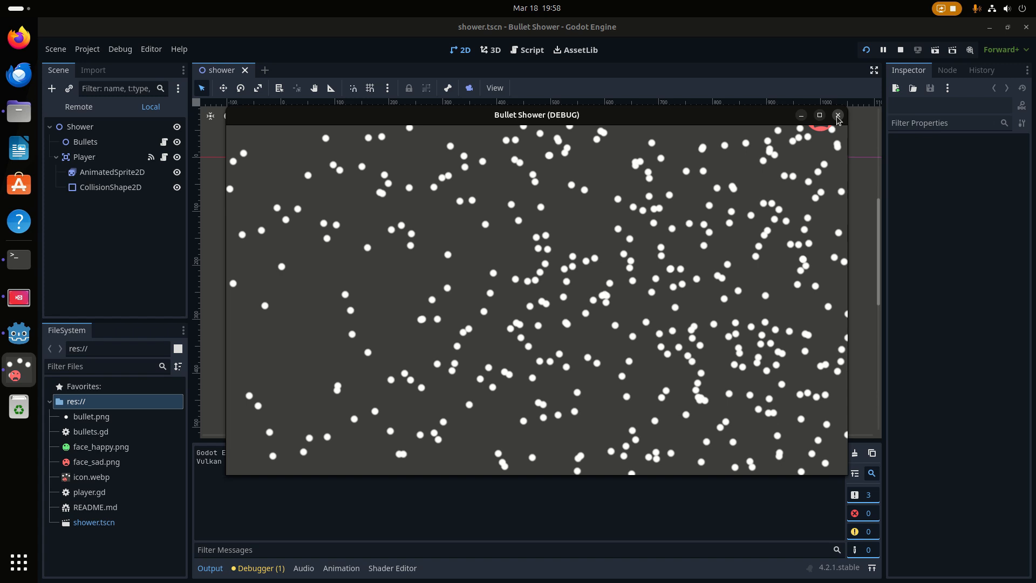
click(837, 116)
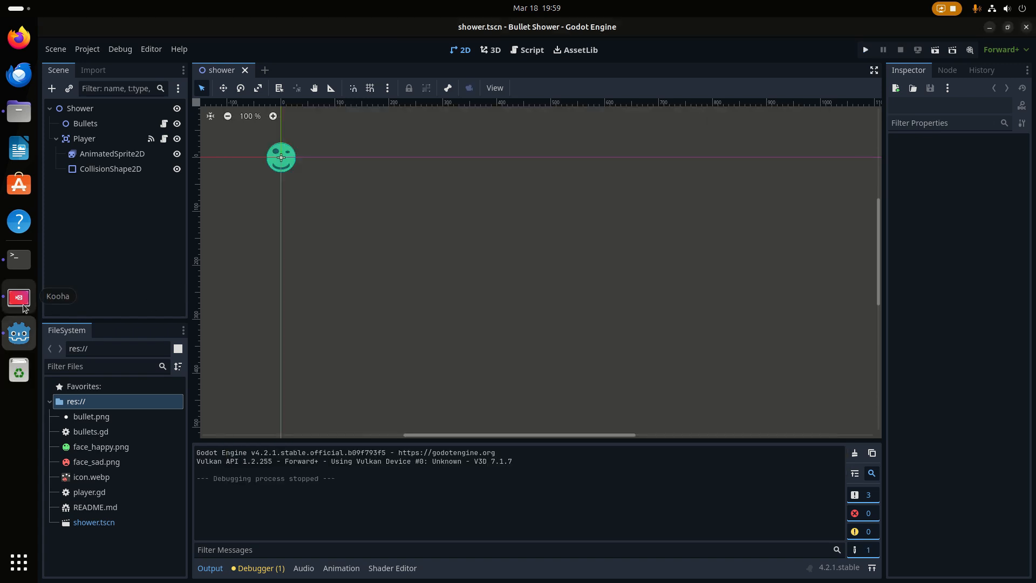